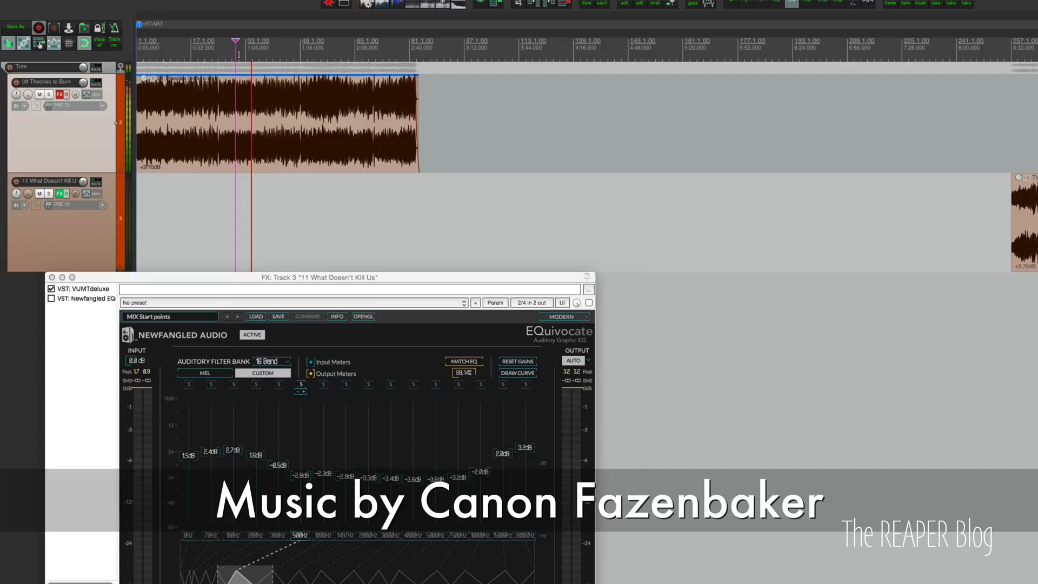
Step: Zoom the timeline out until both songs are visible
scroll(right, 3)
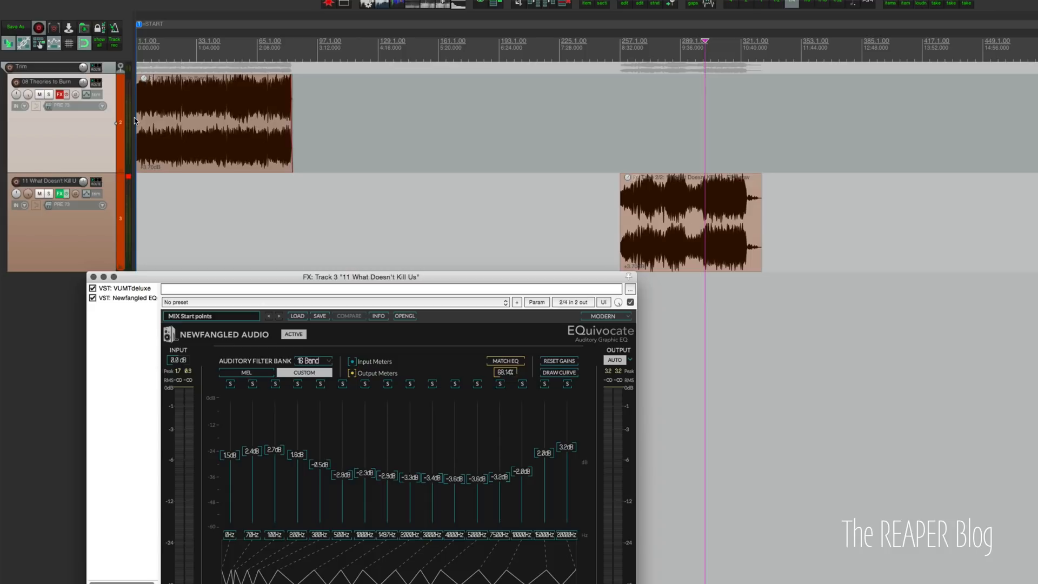
mouse_move(177, 97)
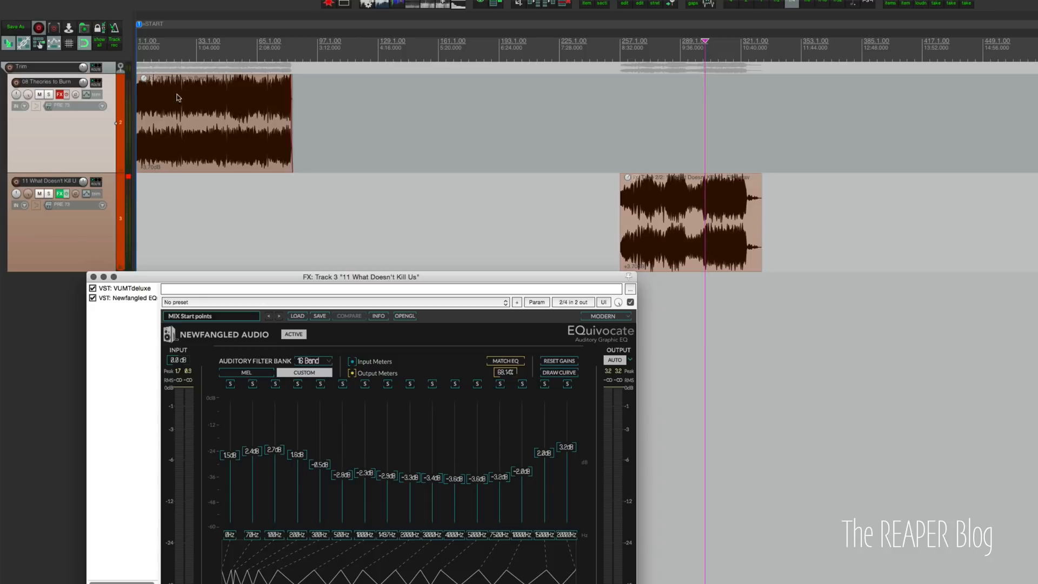
Step: Play the first song, then move the play position into the second song's item
click(209, 43)
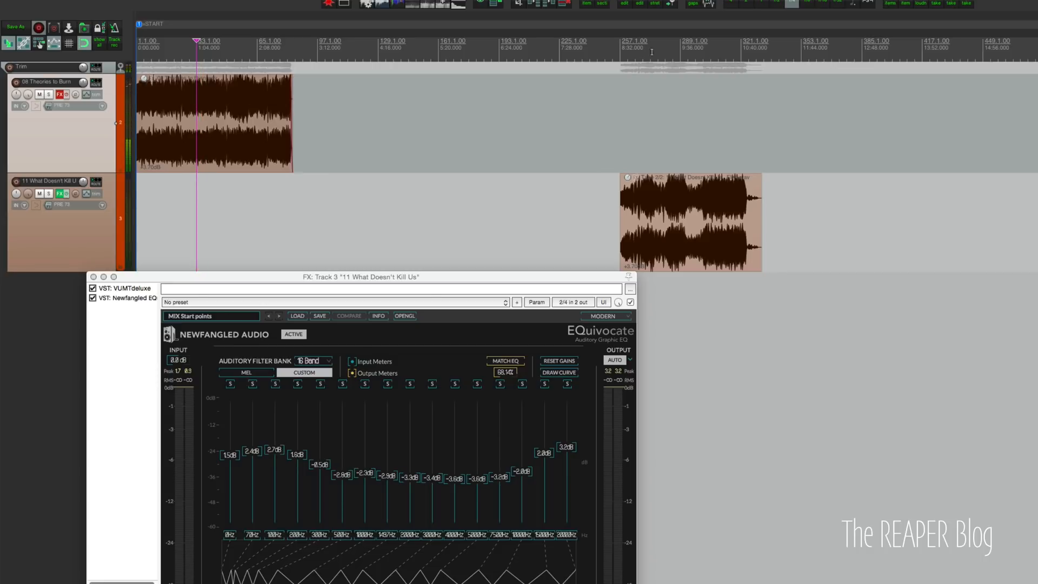
click(708, 41)
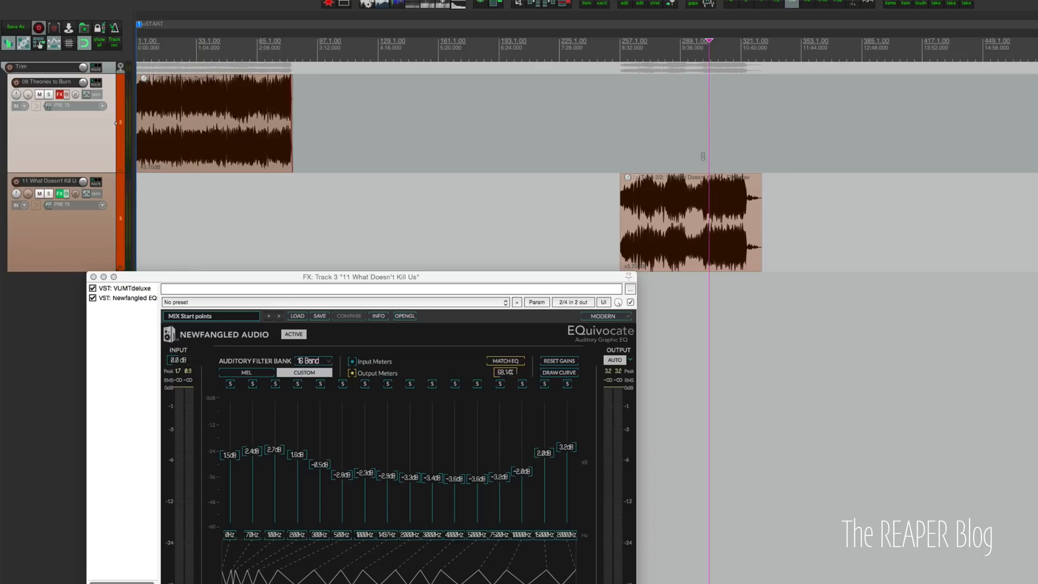
click(689, 192)
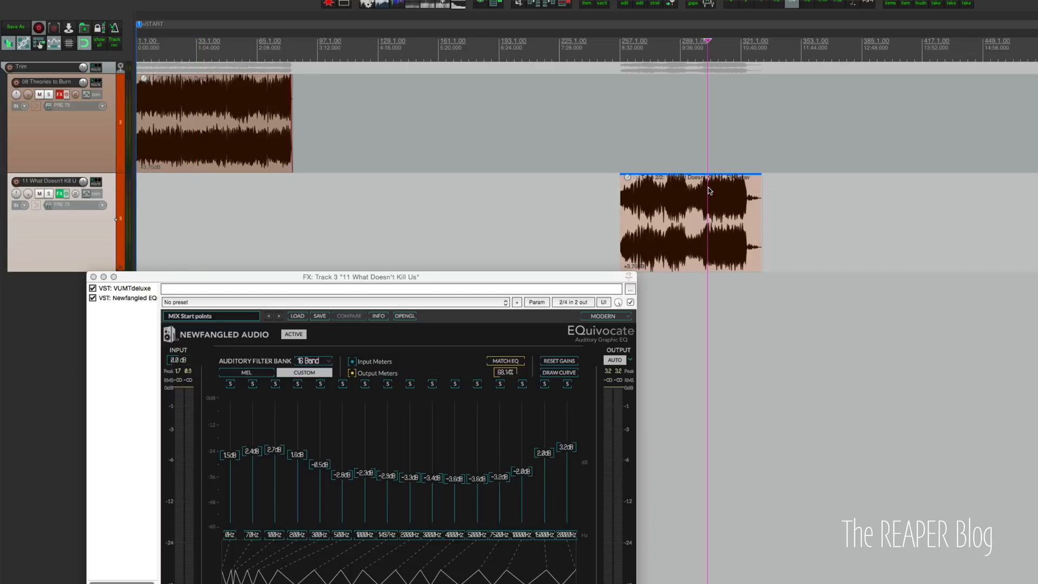
mouse_move(360, 141)
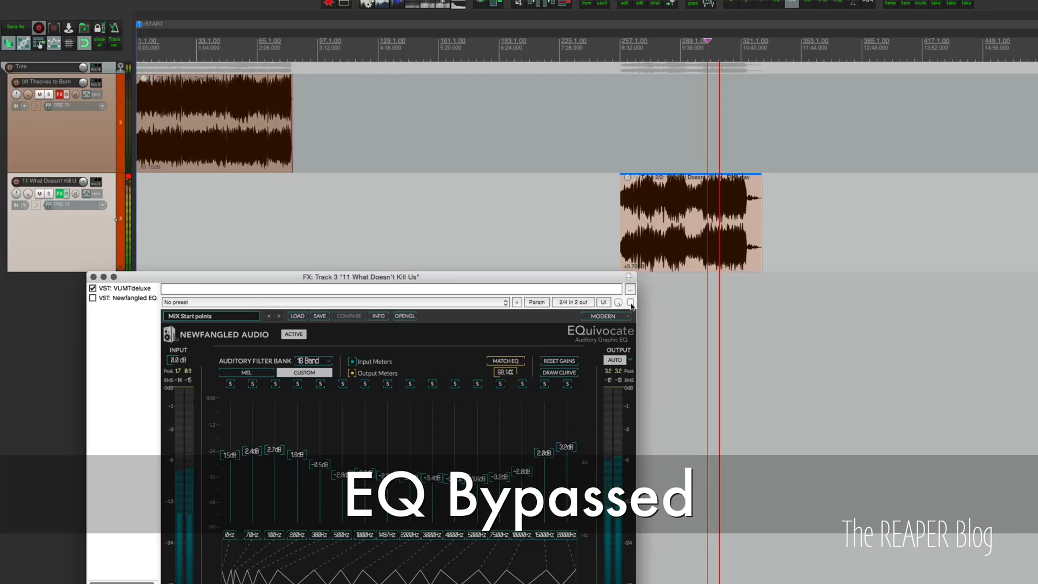
Step: Re-enable the Newfangled EQ on the second song
click(92, 298)
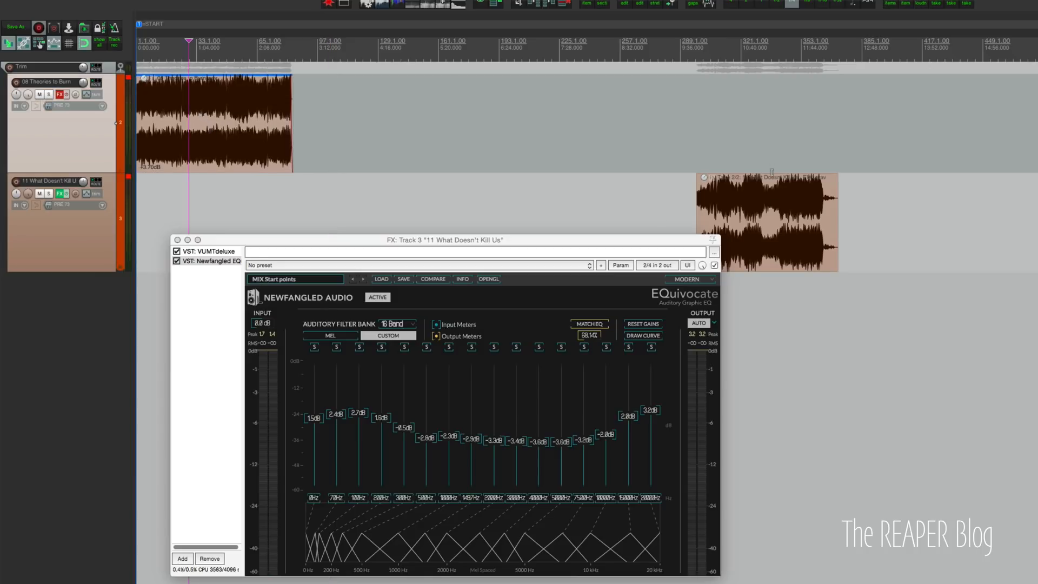
mouse_move(803, 203)
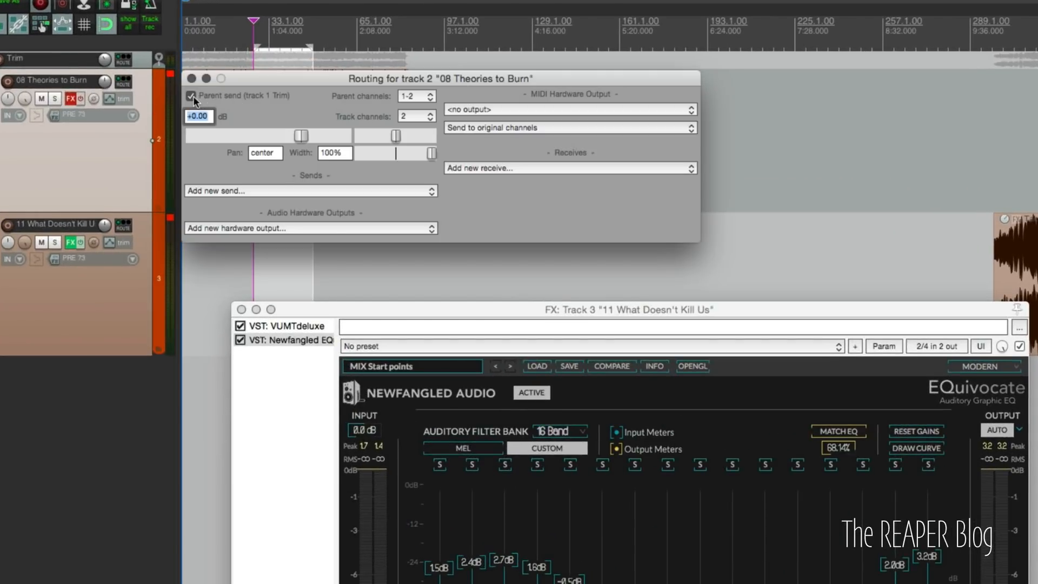
Step: Disable 08 Theories to Burn's parent send and add a send to 11 What Doesn't Kill Us
click(192, 96)
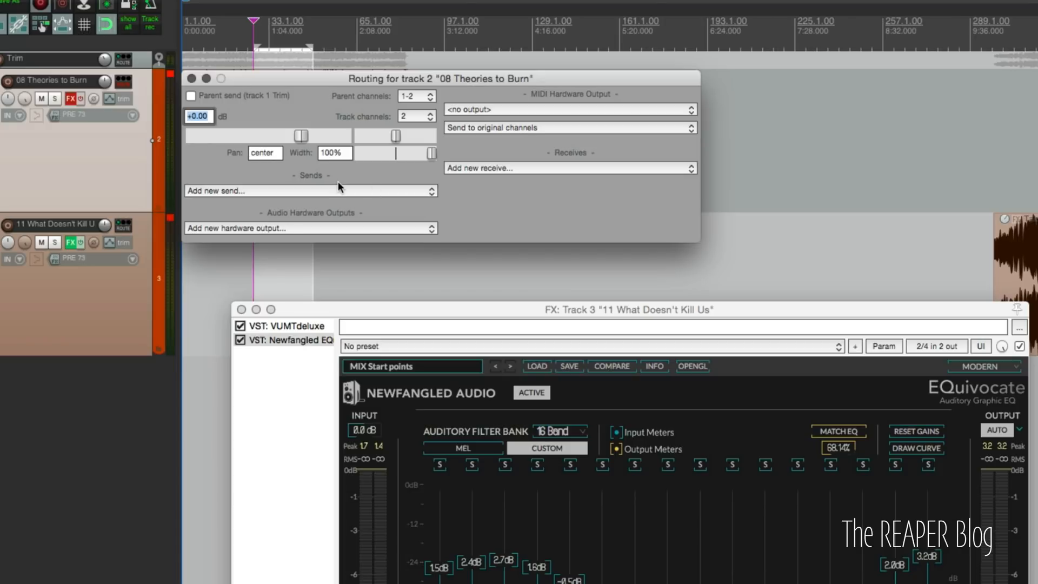
click(309, 190)
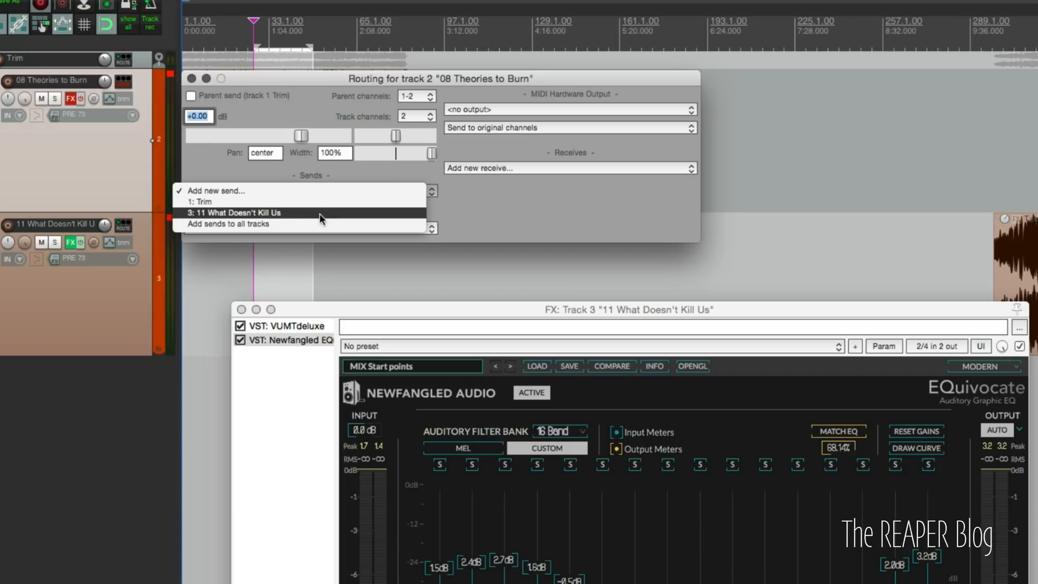
mouse_move(265, 216)
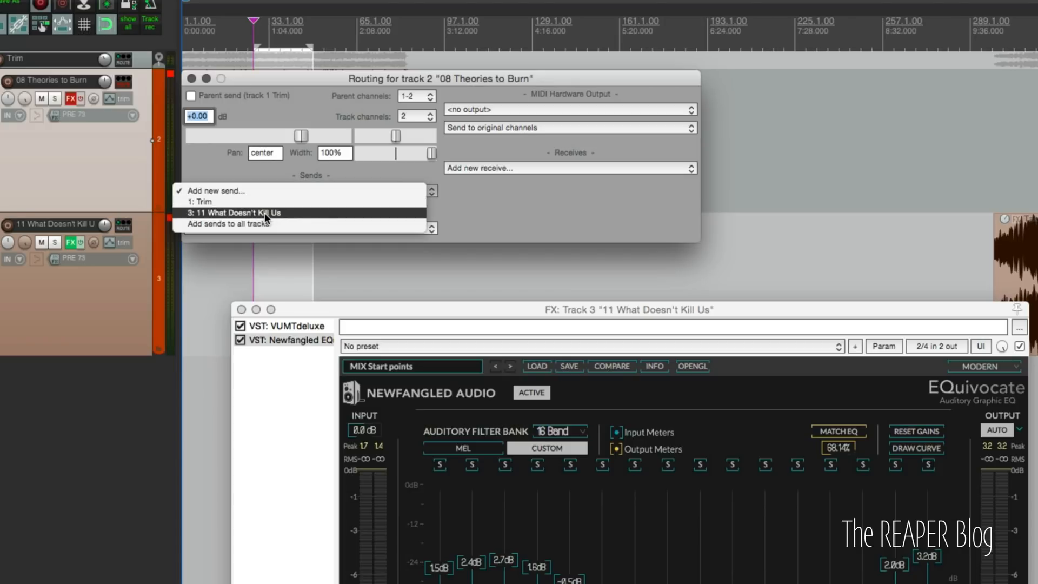
click(239, 212)
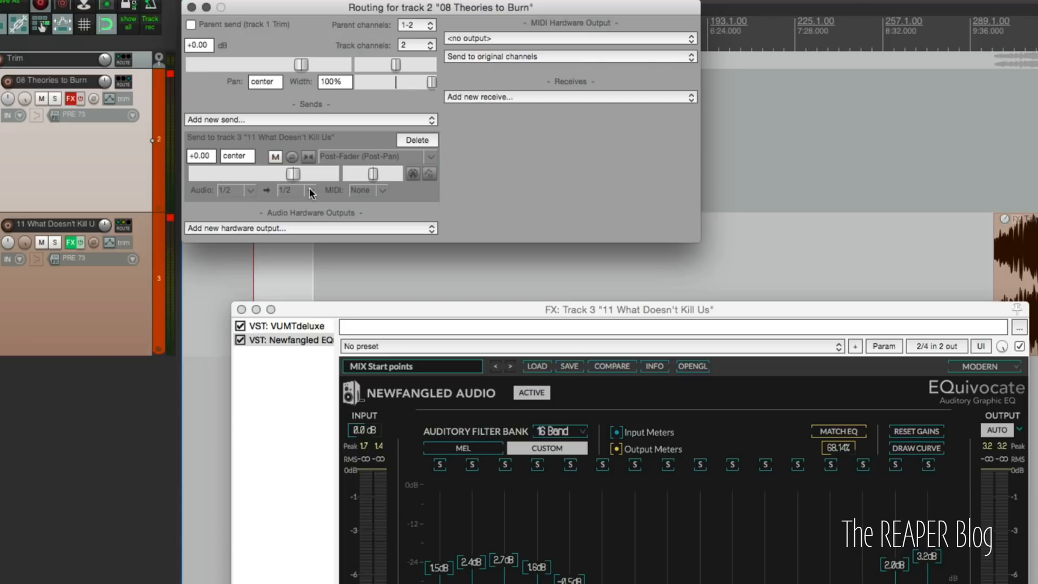
click(284, 190)
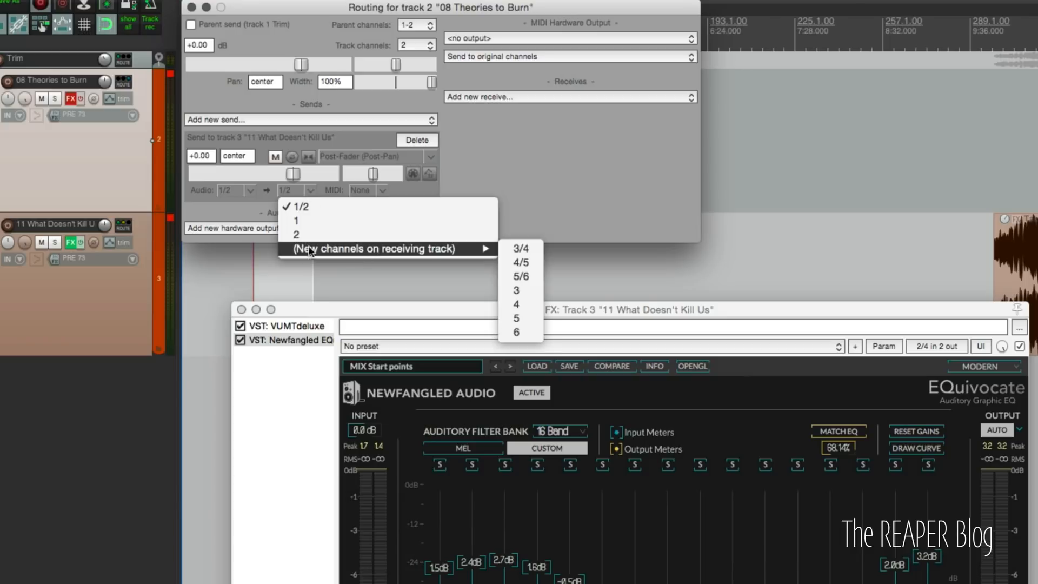
mouse_move(538, 255)
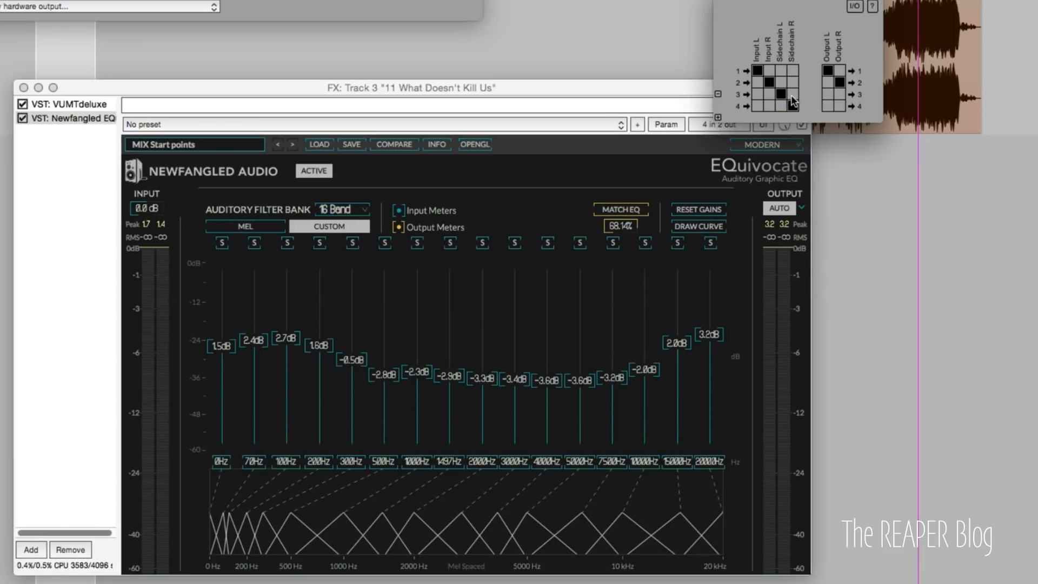
mouse_move(751, 94)
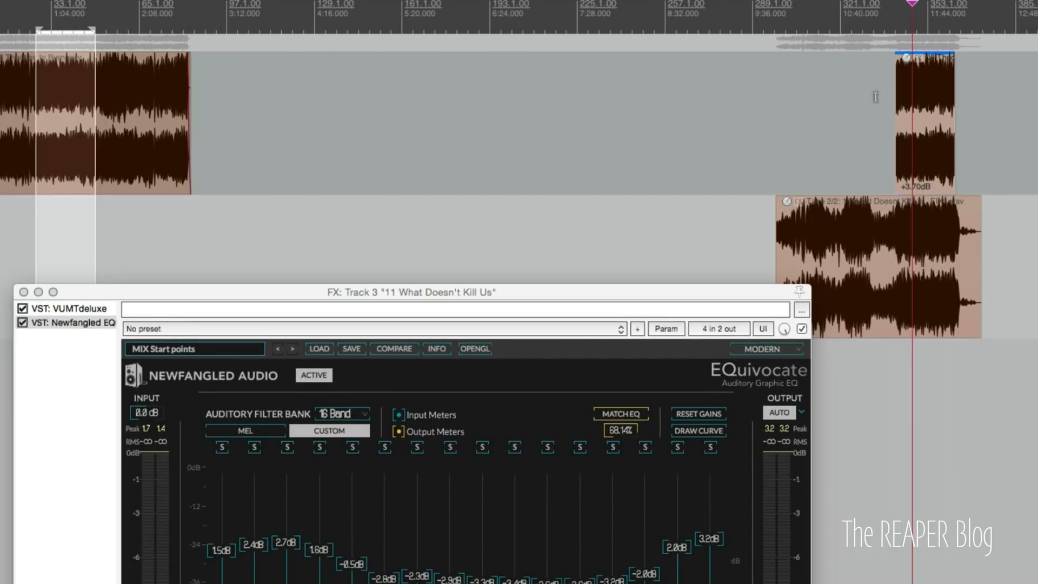
mouse_move(606, 454)
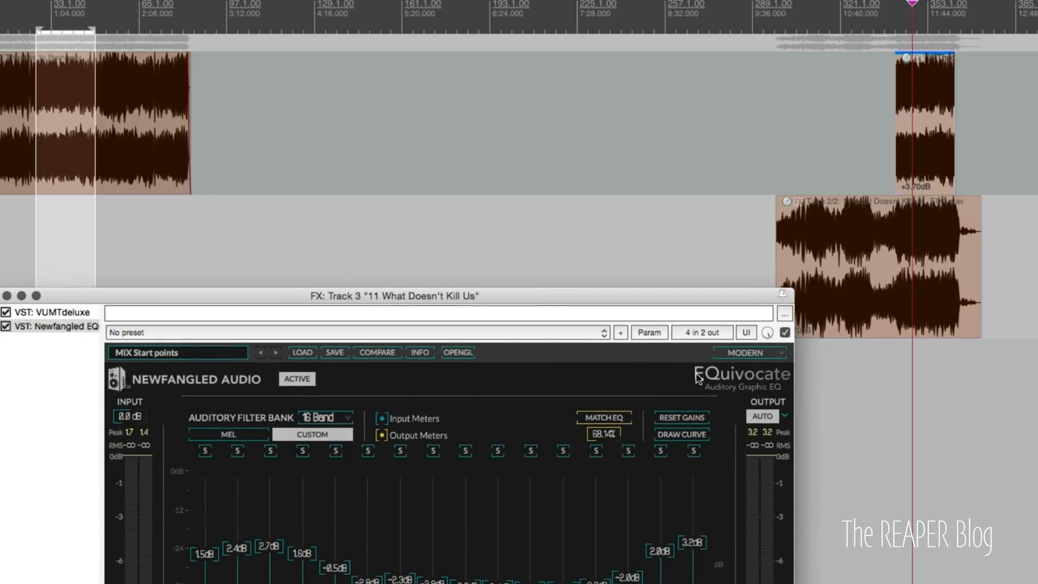
Step: Reset EQuivocate's band gains and start matching the reference track's EQ curve
click(681, 418)
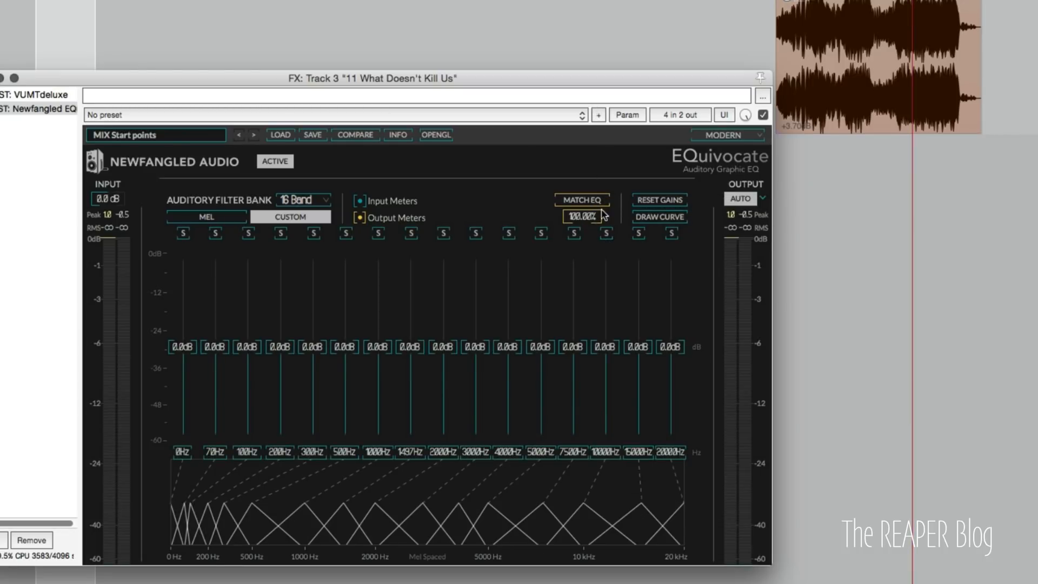
click(581, 200)
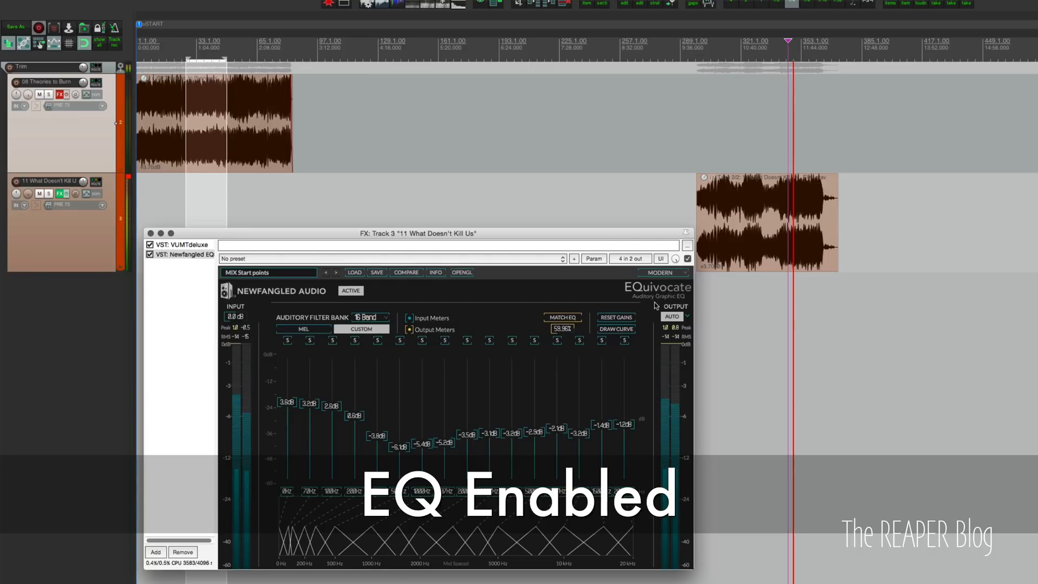
Step: Bypass Newfangled EQ during playback to compare the sound
click(150, 253)
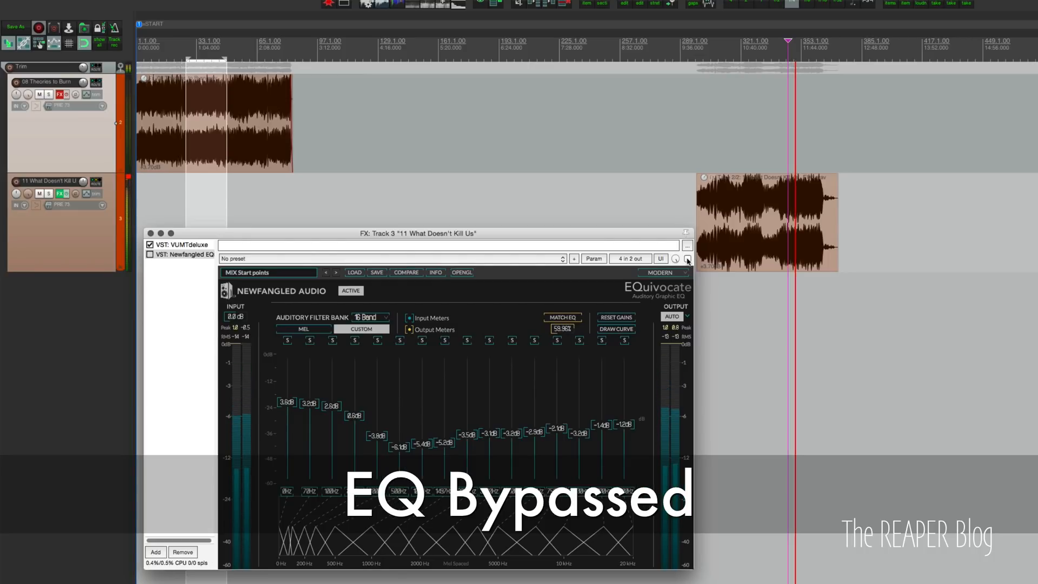